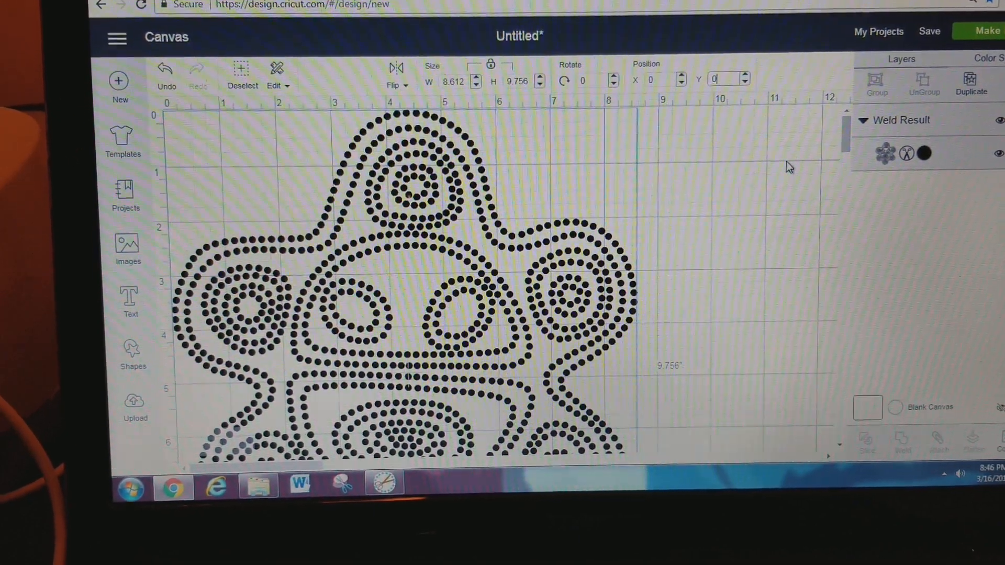
# - Position the welded dotted petroglyph design at X 0, Y 0 on the canvas
pyautogui.click(986, 31)
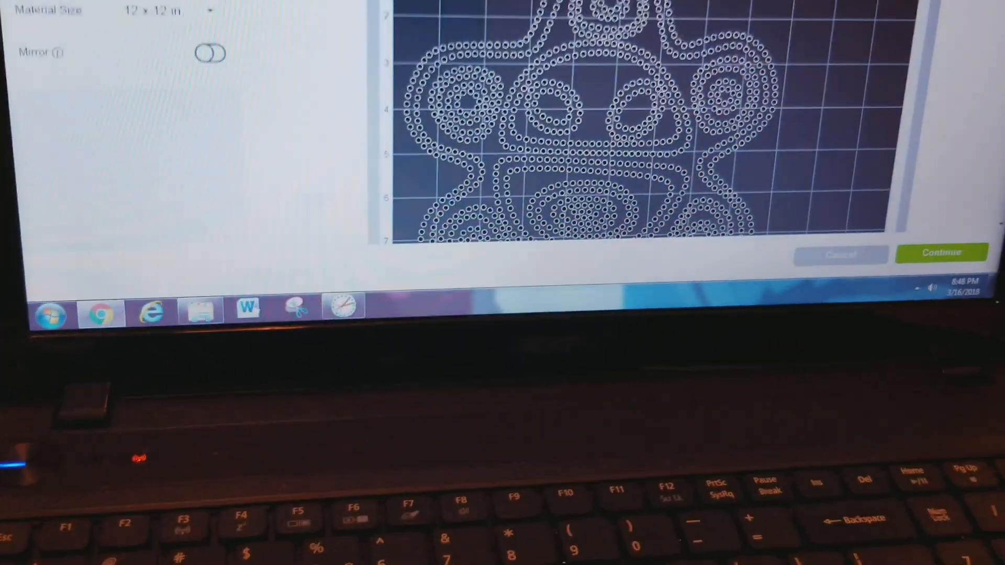